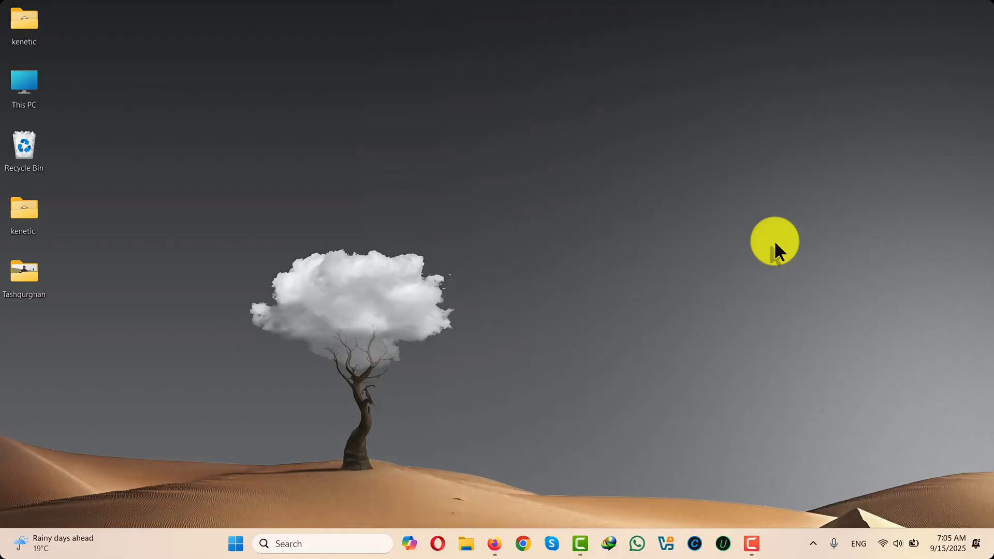
Step: Launch Firefox and load the iMobie DroidKit product page at imobie.com/droidkit
click(494, 544)
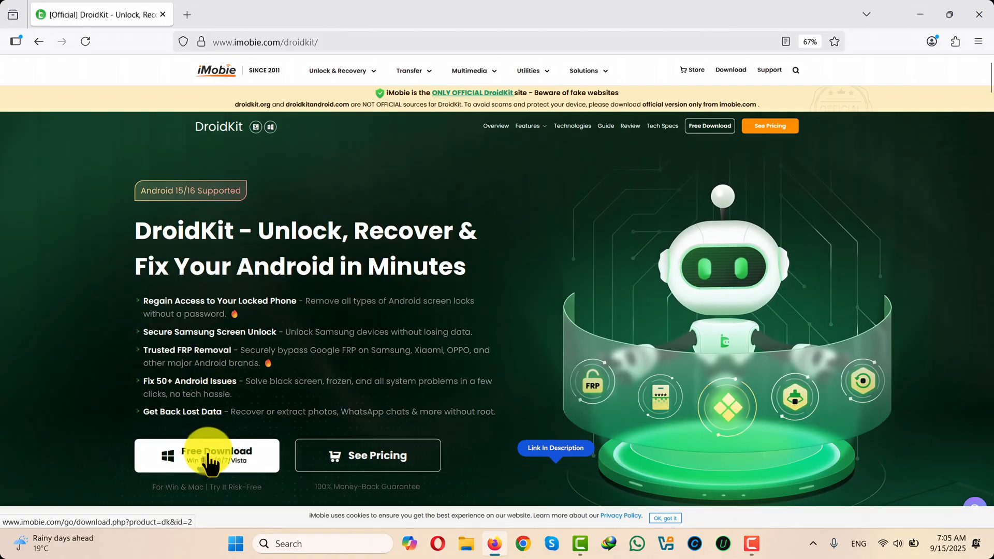
mouse_move(926, 16)
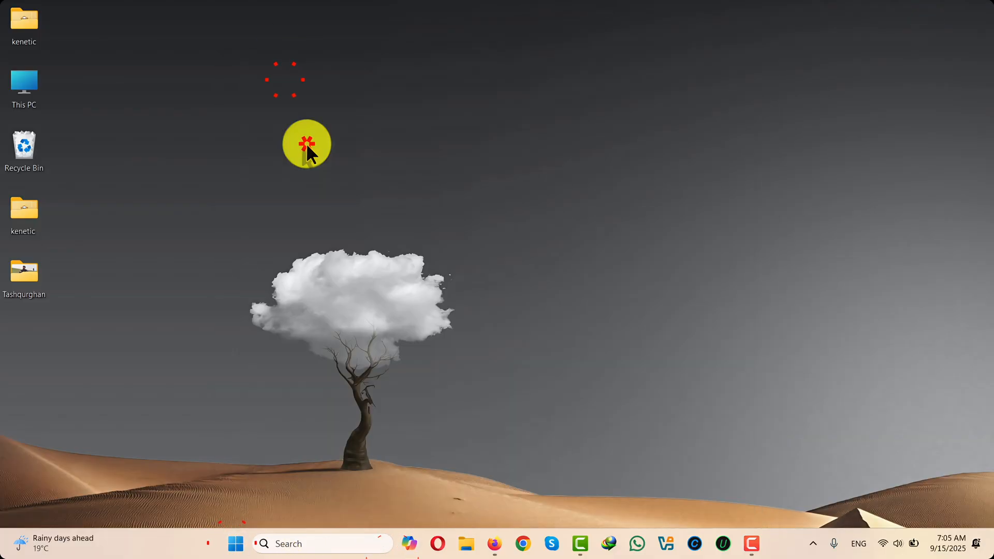
Step: Start DroidKit from the desktop and enter its Screen Unlocker module
click(306, 144)
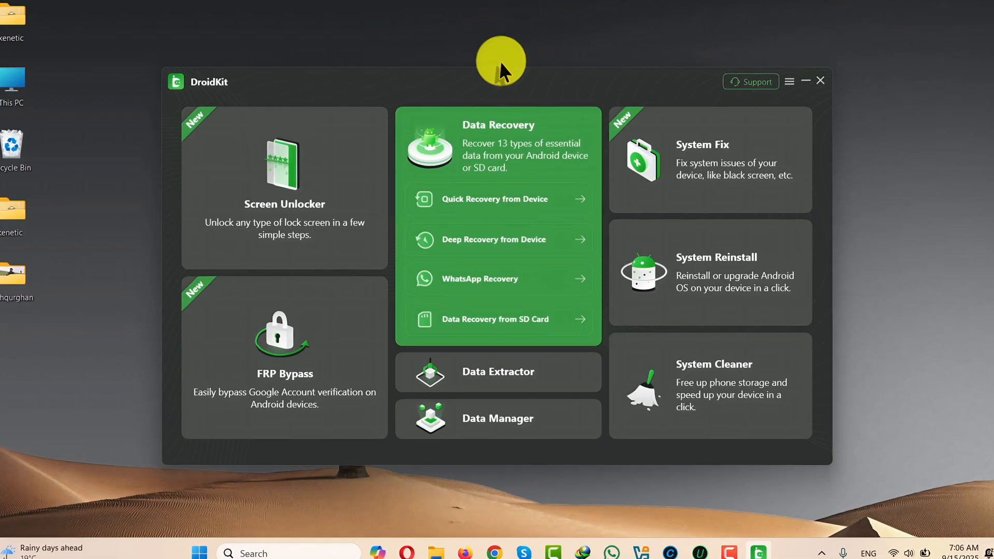
click(498, 372)
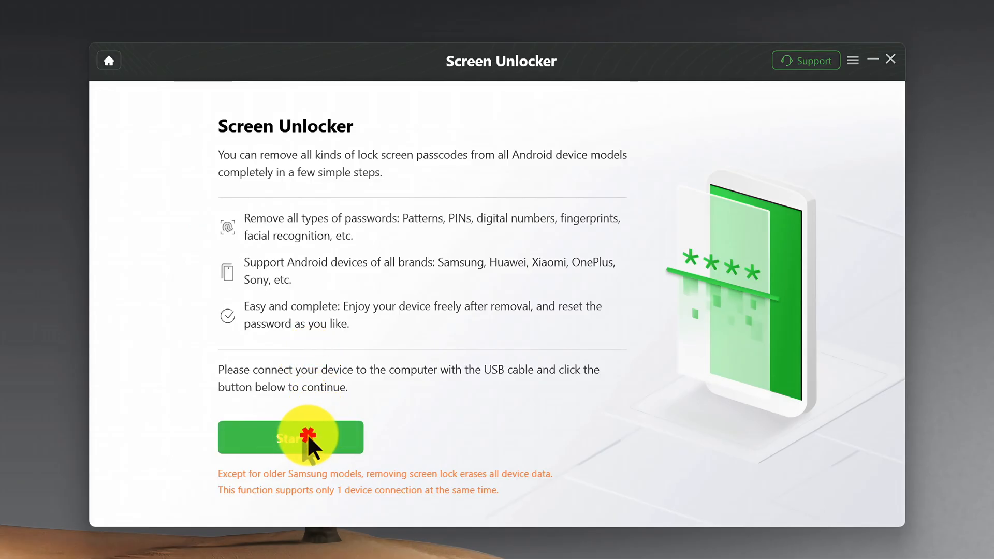
Step: Start the unlock process and confirm 'Device connected' so the configuration file is prepared
click(290, 437)
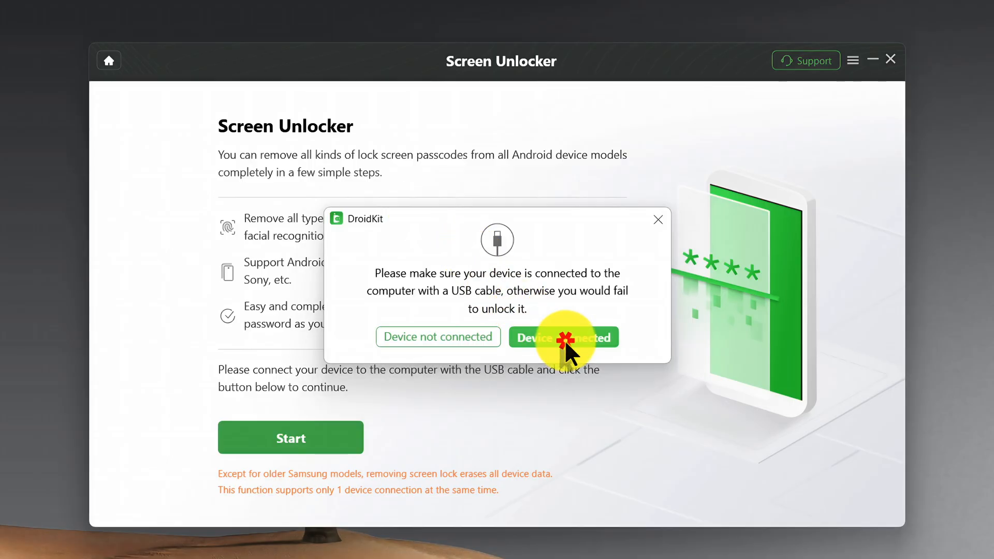
click(563, 337)
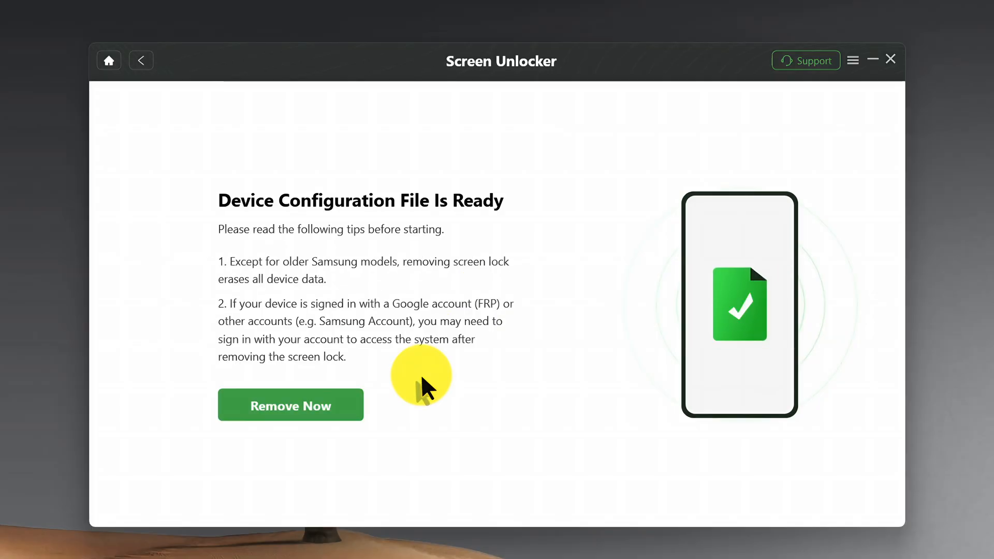
Step: Choose Remove Now, pick Samsung as the brand, and answer the power-off question
click(290, 405)
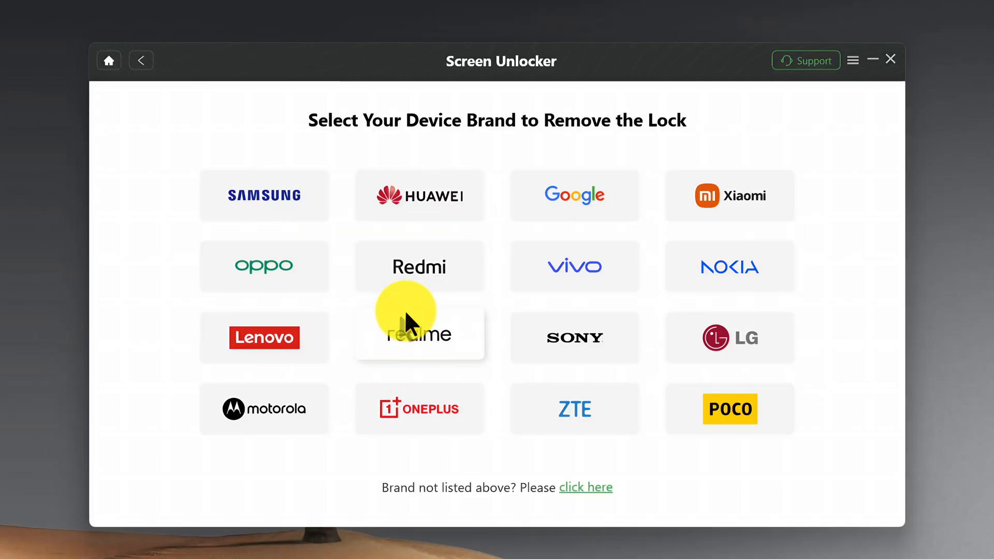
mouse_move(418, 192)
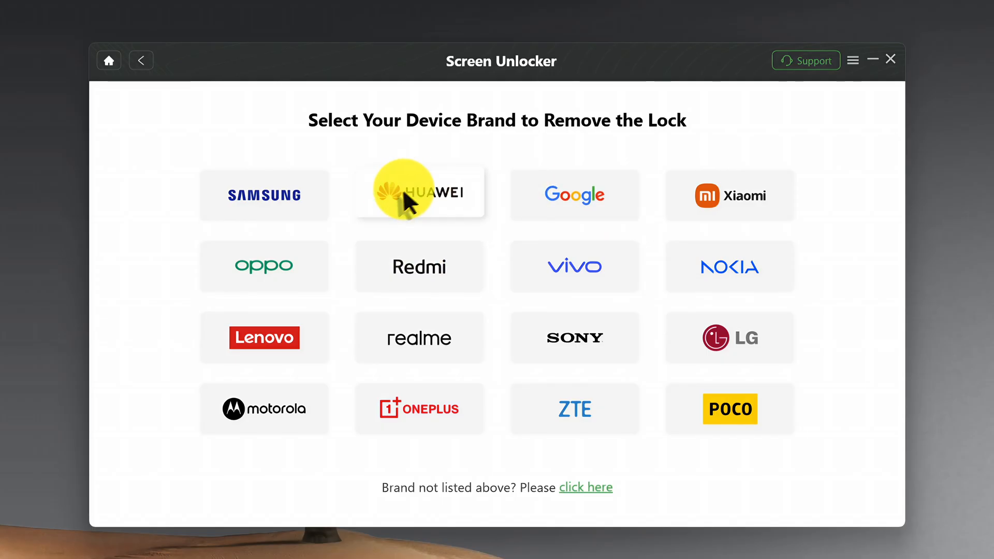
mouse_move(264, 195)
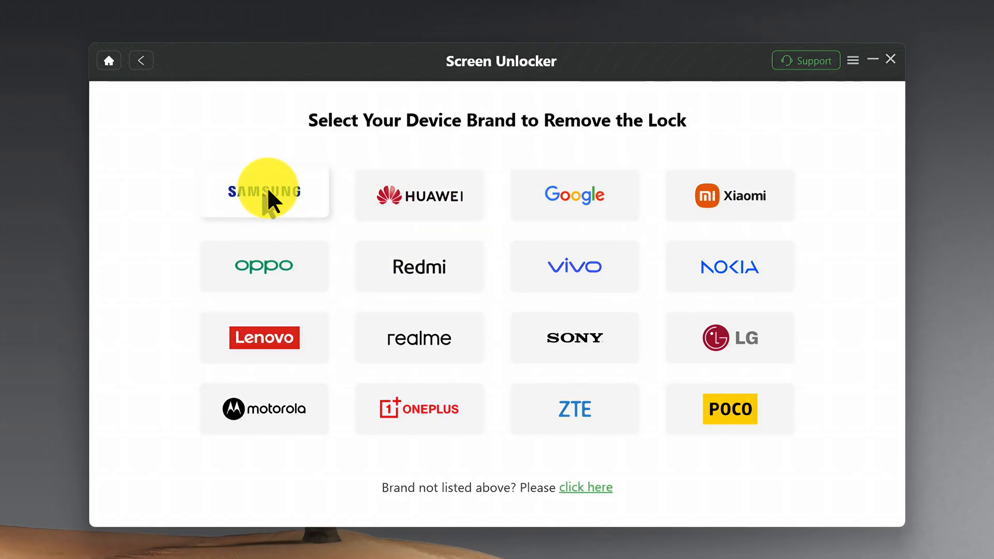
click(264, 191)
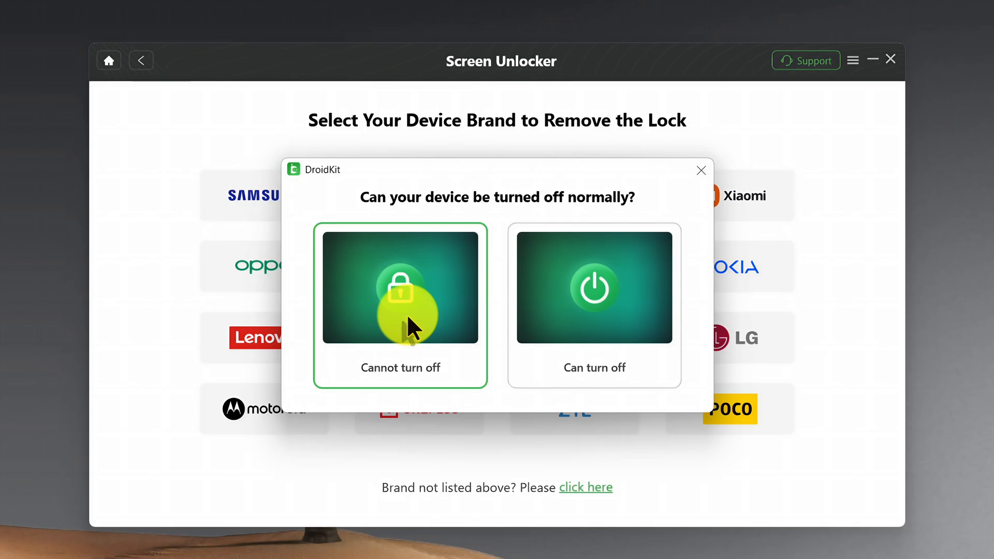
click(594, 304)
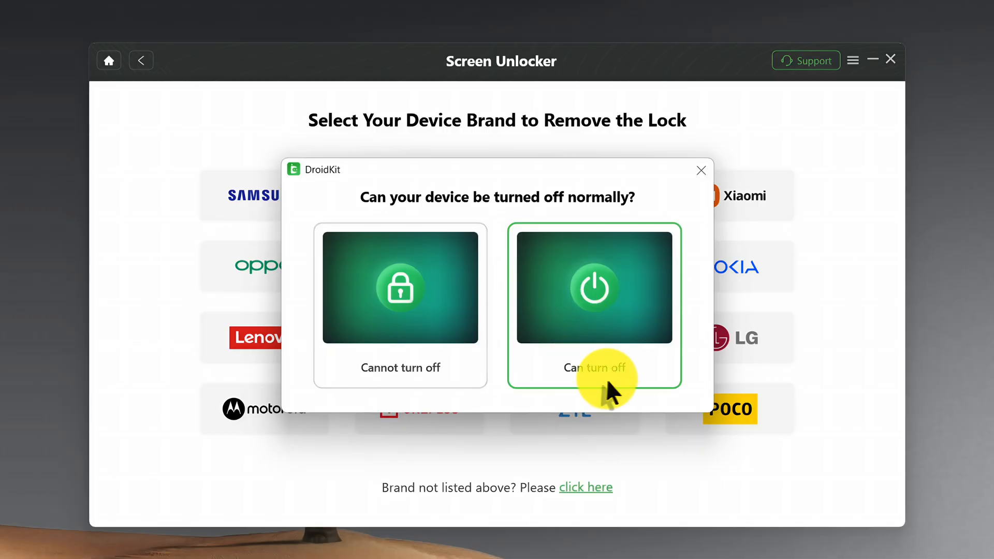
click(400, 289)
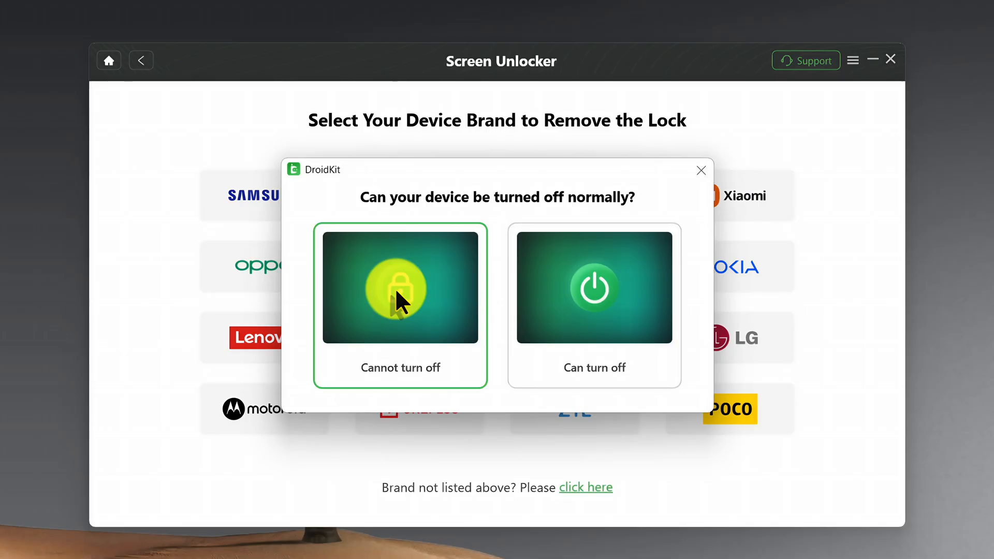
Step: Confirm 'Cannot turn off' and review the Home Button, Bixby Button and no-Home-Button Samsung instructions
click(400, 292)
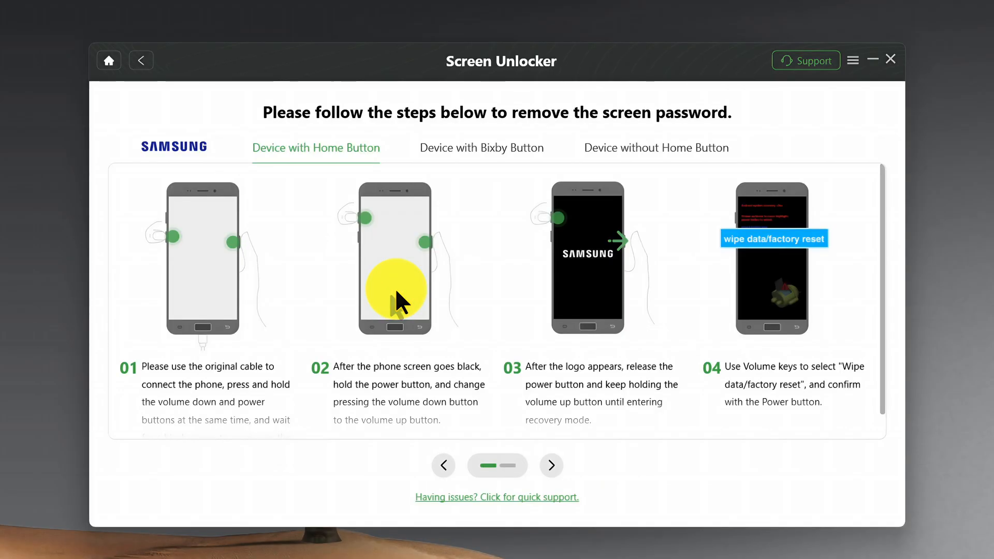
mouse_move(335, 188)
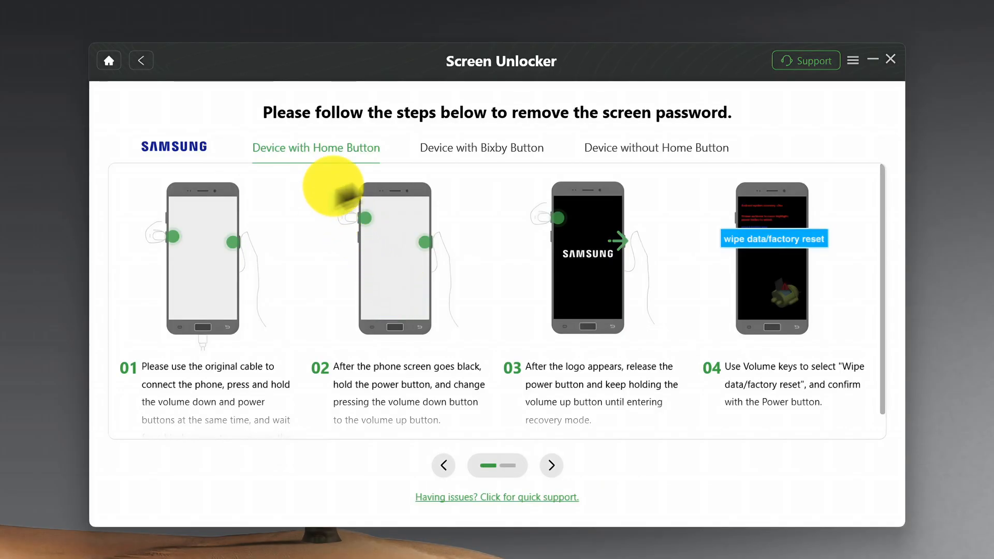
click(481, 148)
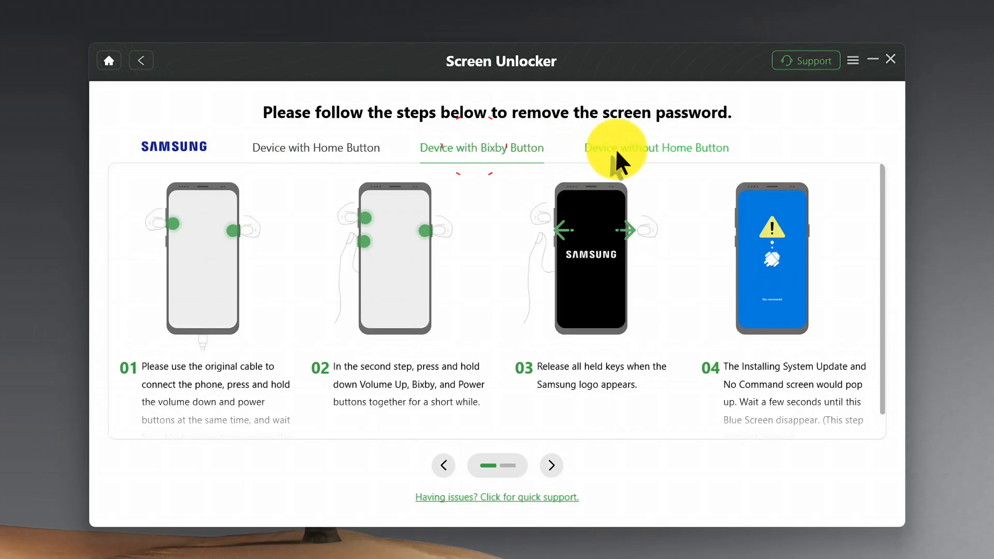
click(315, 148)
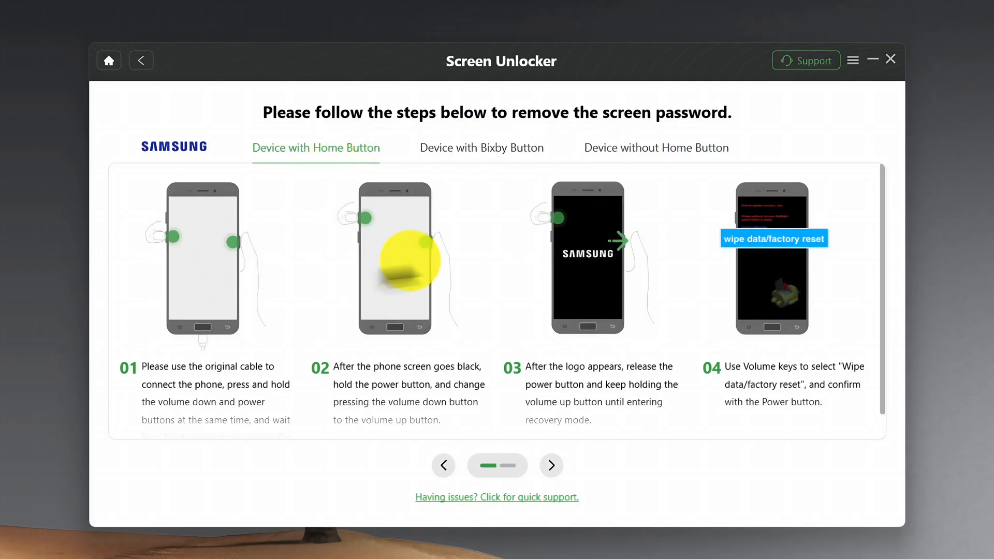
click(655, 148)
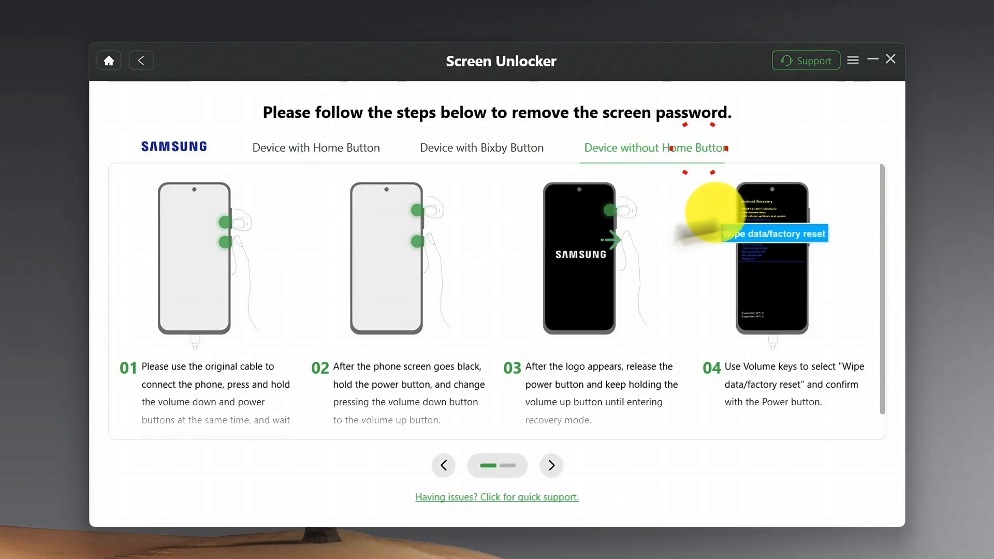
click(314, 148)
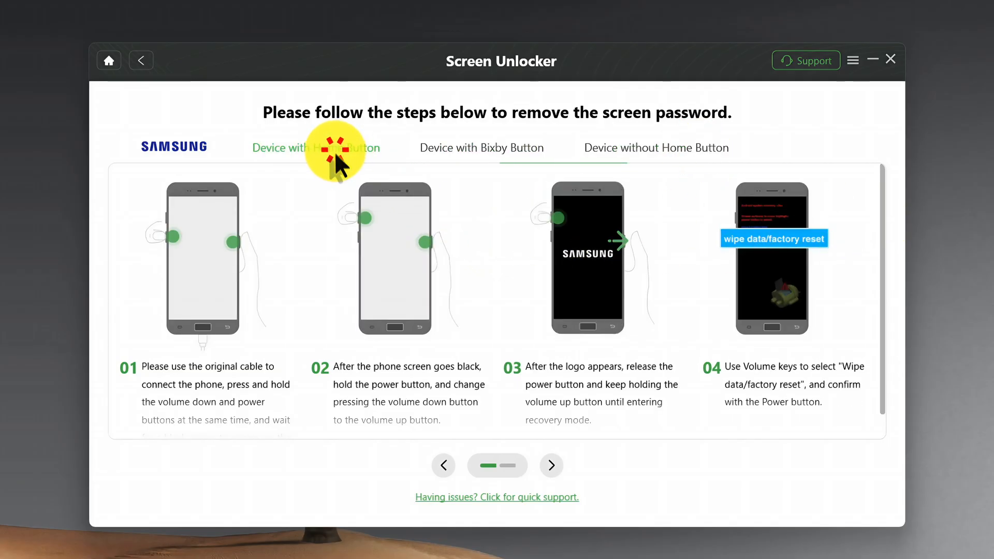